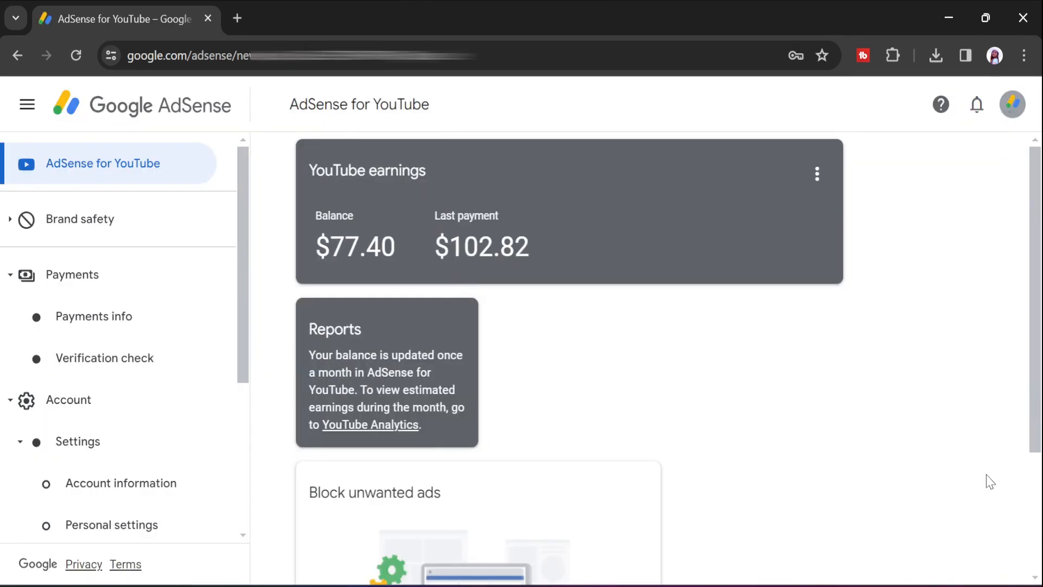
pyautogui.moveTo(71, 344)
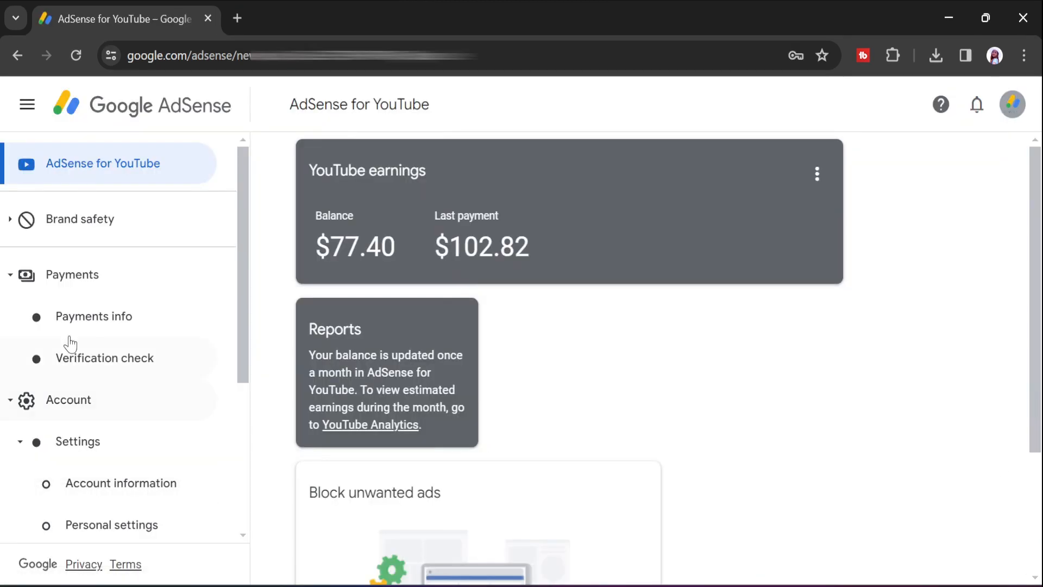
# Expand the Payments section and open Payments info down to the Settings card.
pyautogui.click(71, 275)
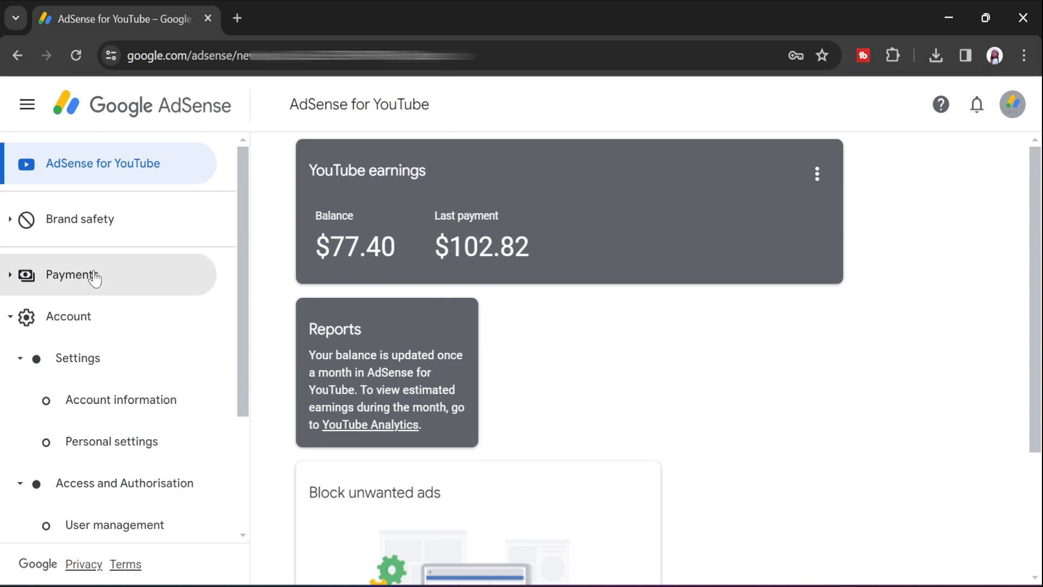
pyautogui.click(77, 358)
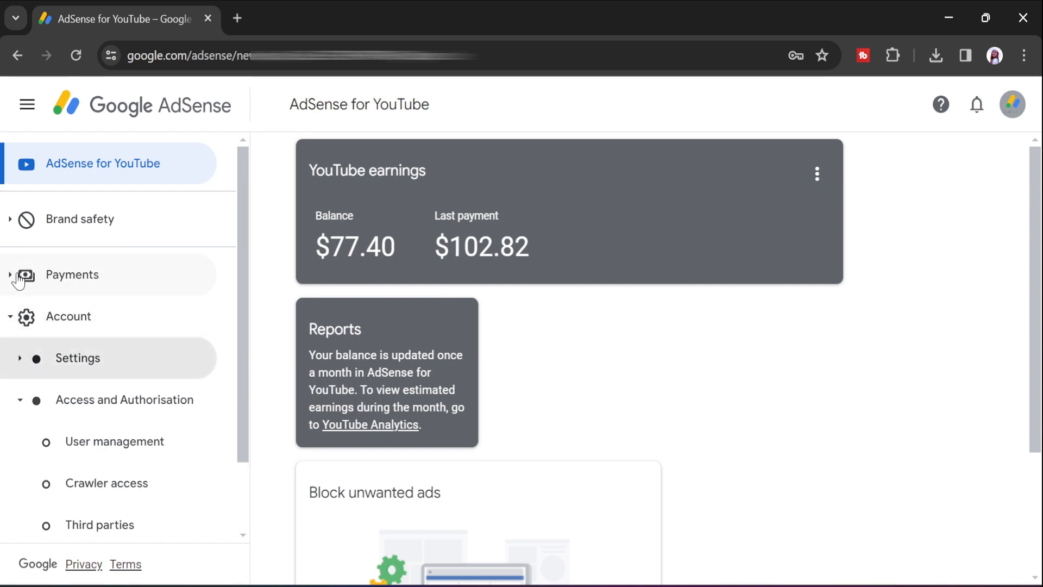
pyautogui.click(72, 275)
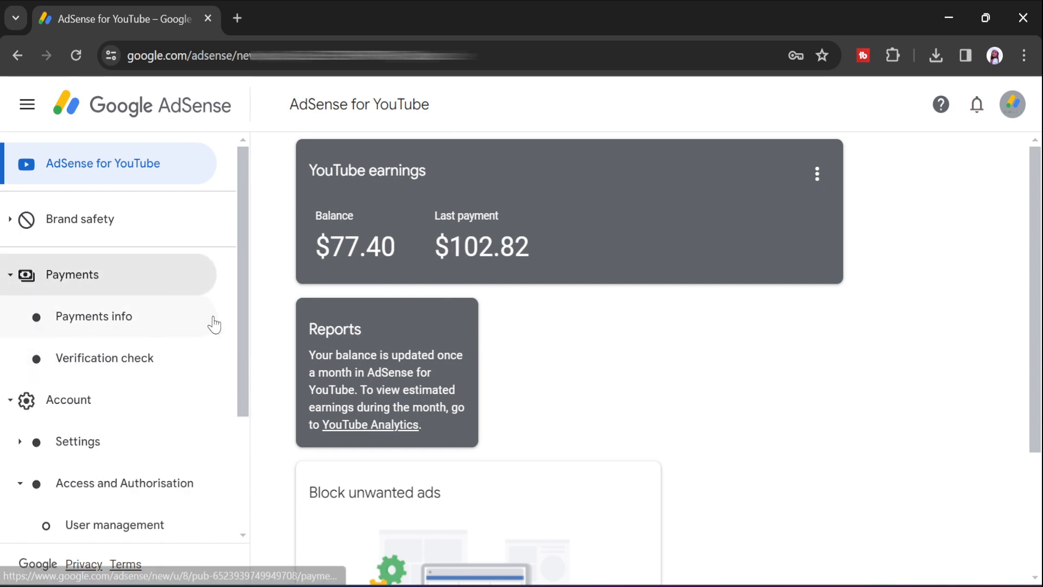
pyautogui.click(94, 316)
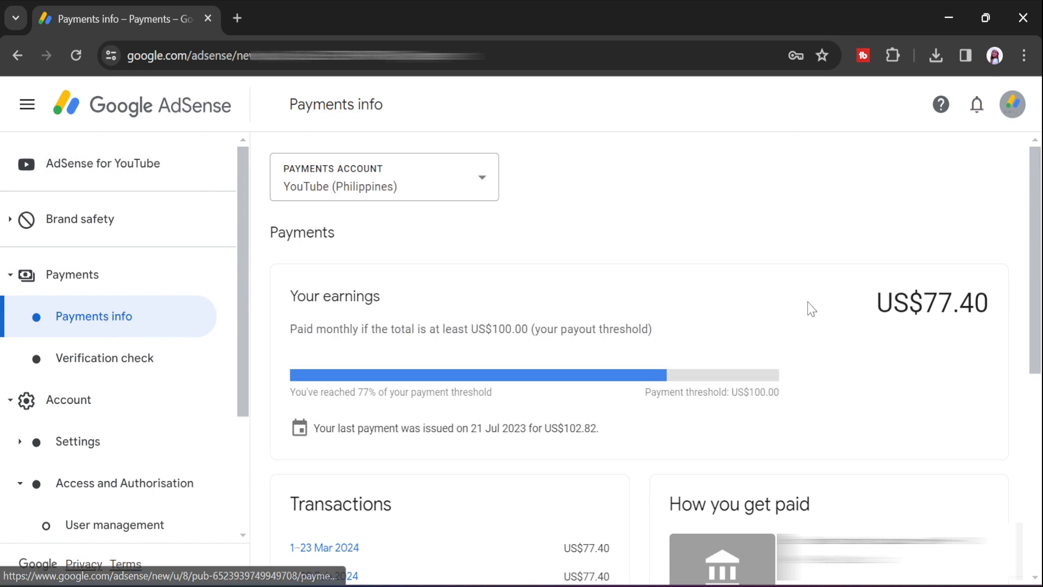
pyautogui.scroll(-3)
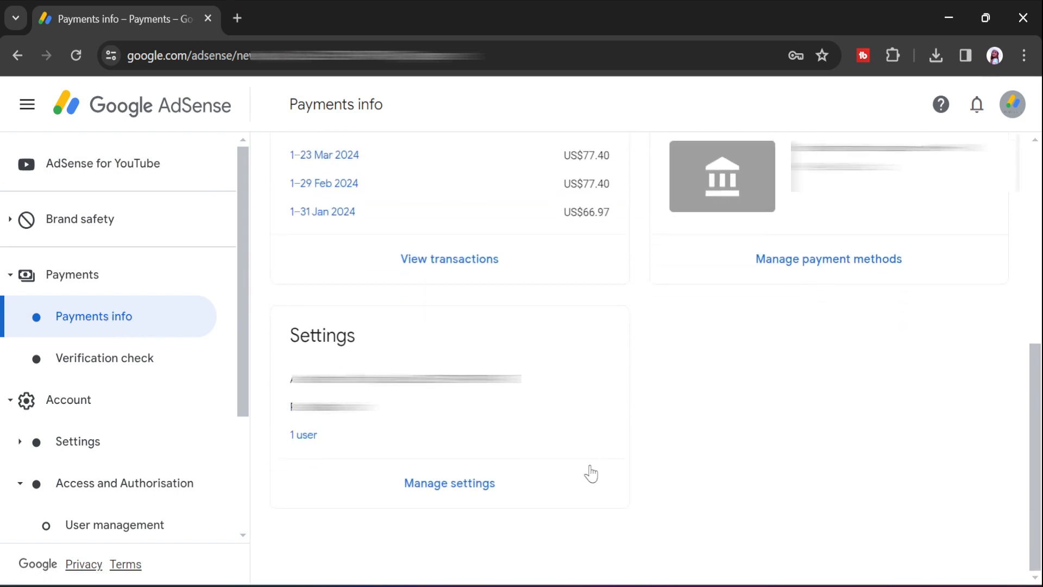
pyautogui.moveTo(449, 489)
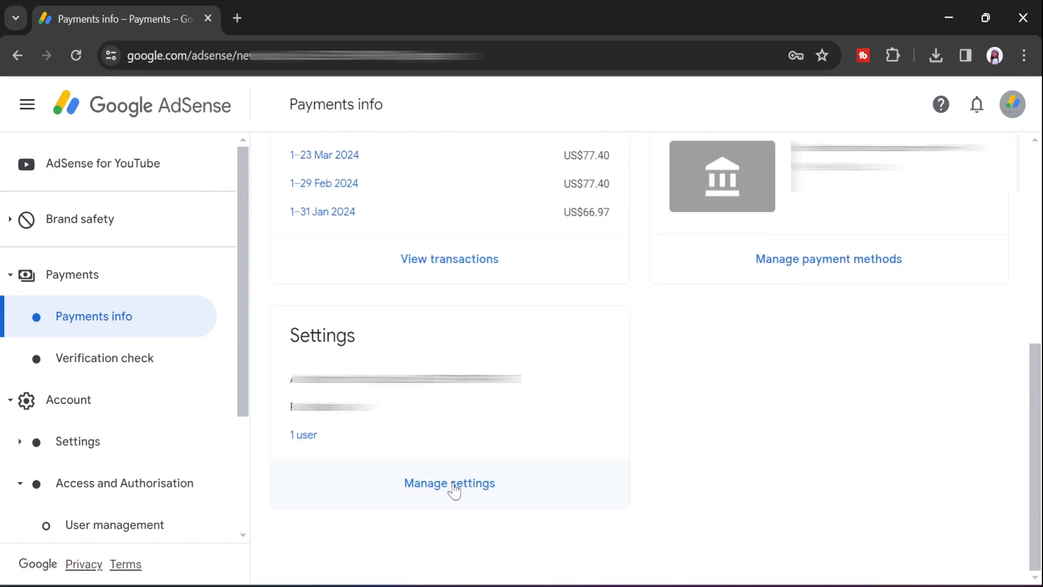
# Open Manage settings and scroll to the Address entry.
pyautogui.click(450, 483)
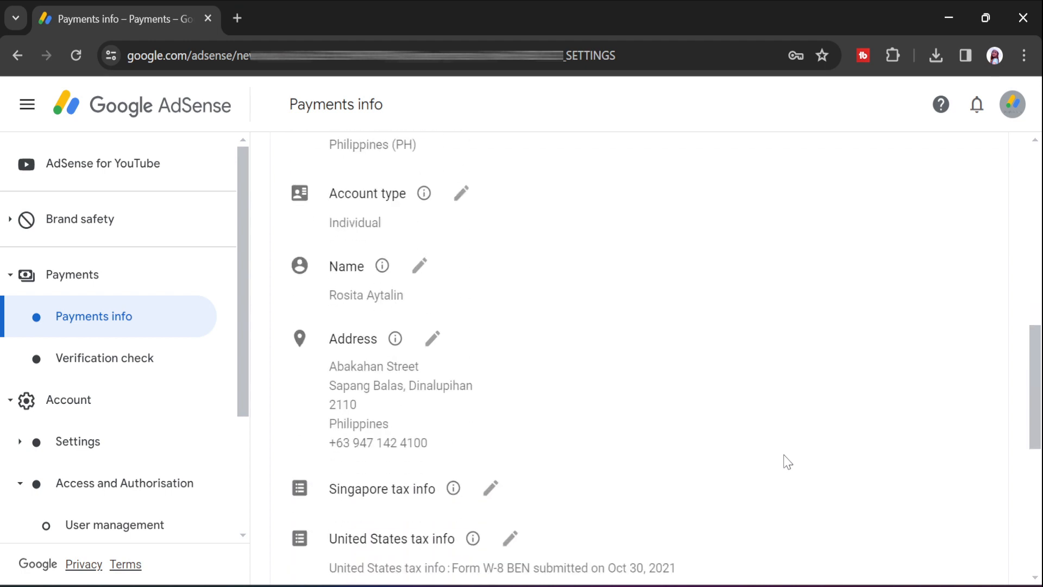
pyautogui.scroll(-3)
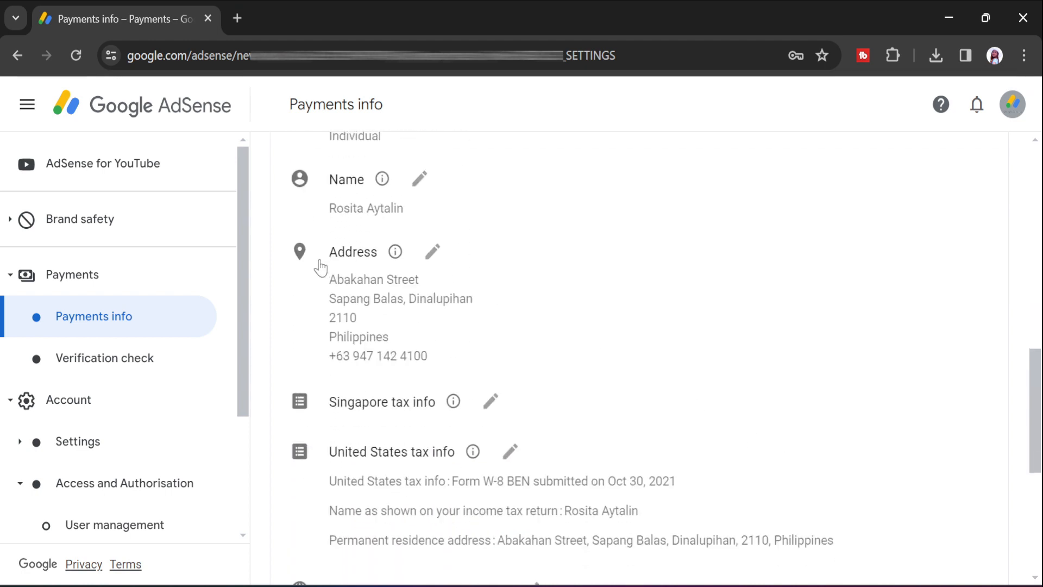
pyautogui.moveTo(432, 258)
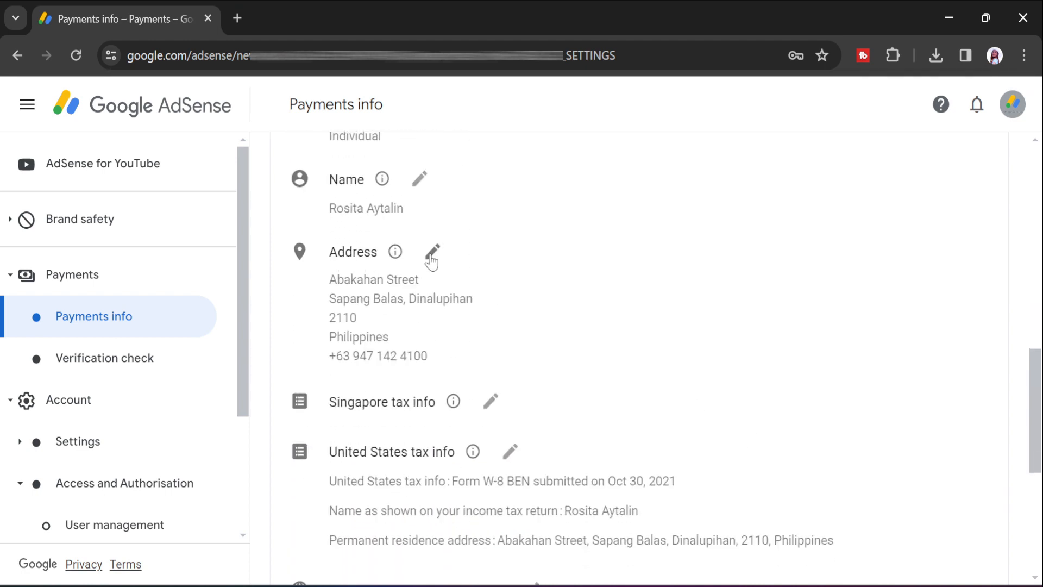
# Edit the address and enter 'Sapang Bala' as the suburb.
pyautogui.click(431, 254)
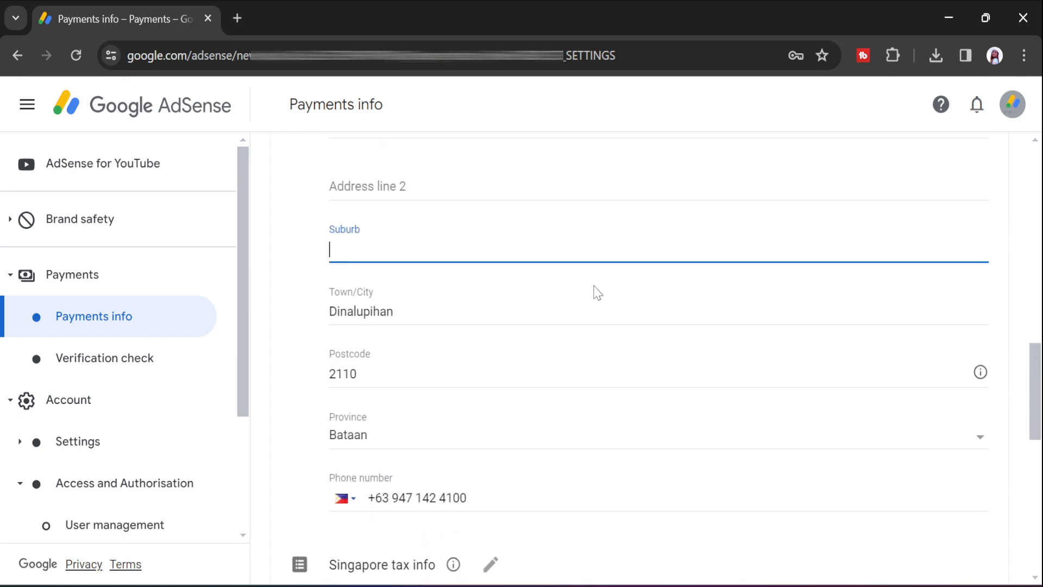
pyautogui.write('Sapang B')
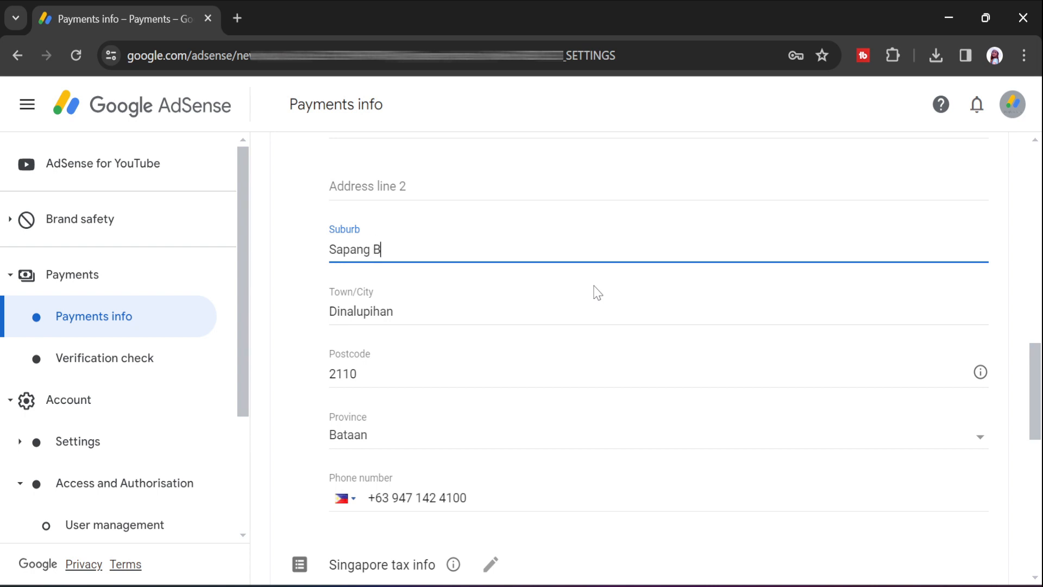
pyautogui.write('ala')
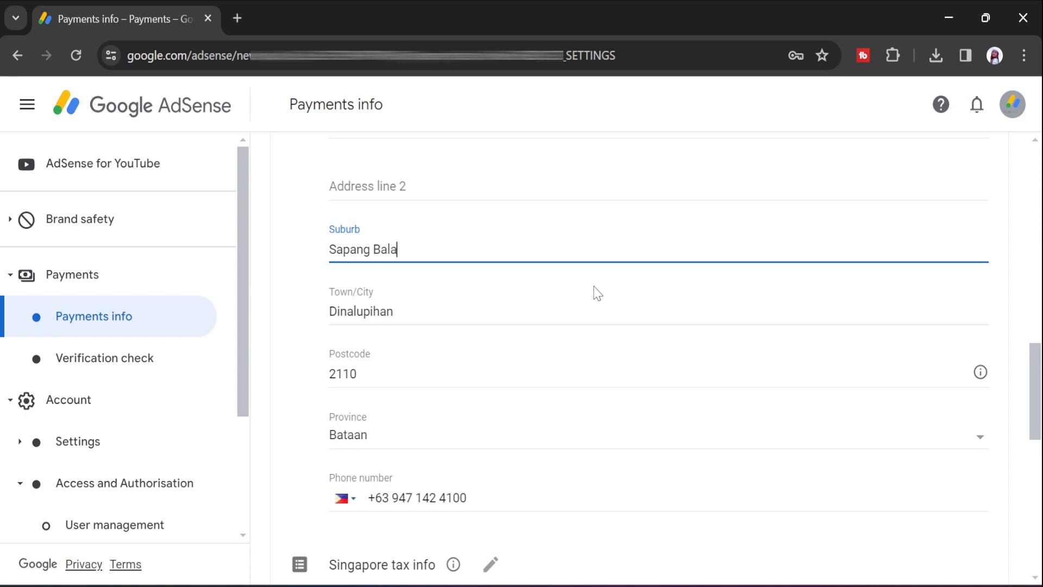
pyautogui.scroll(-3)
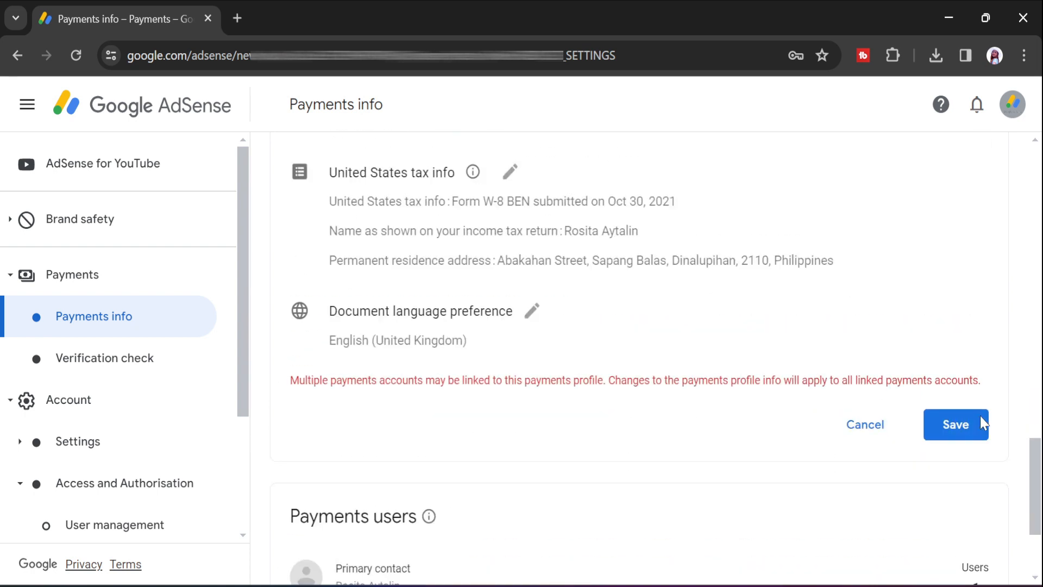
# Save the address with suburb Sapang Balas, Dinalupihan and confirm 'Information saved'.
pyautogui.click(956, 425)
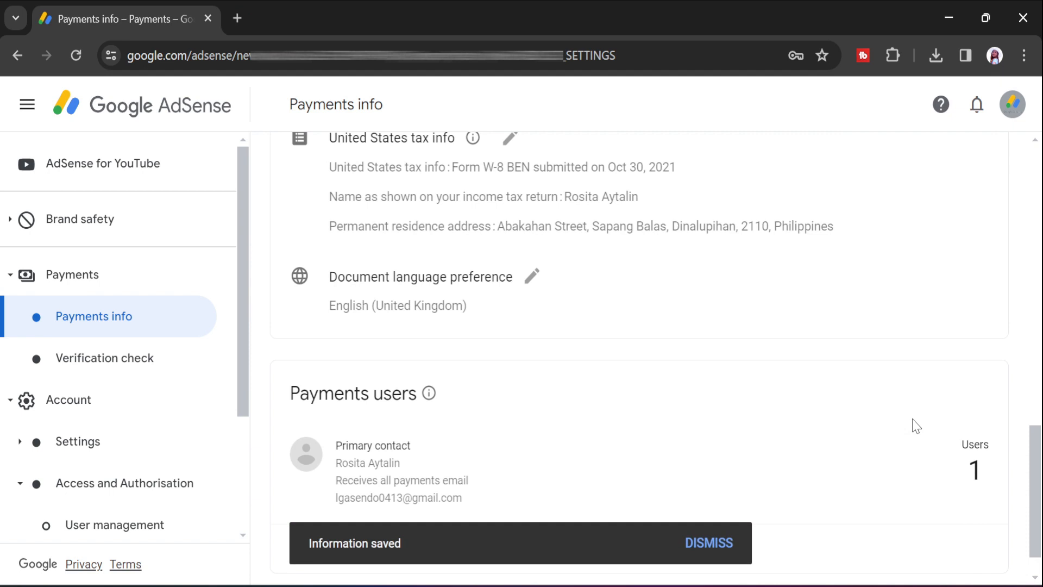
pyautogui.scroll(3)
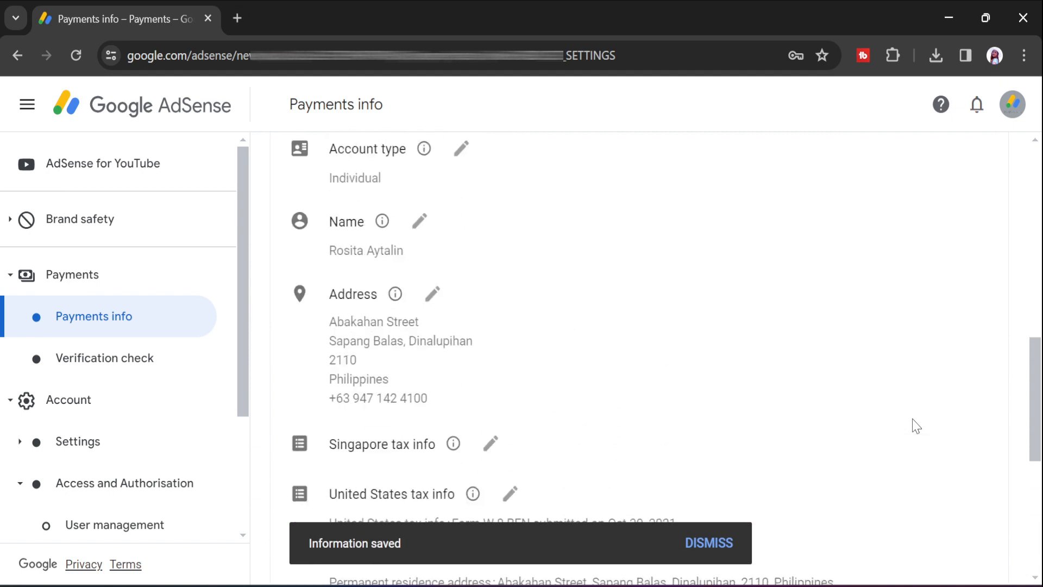
pyautogui.moveTo(376, 288)
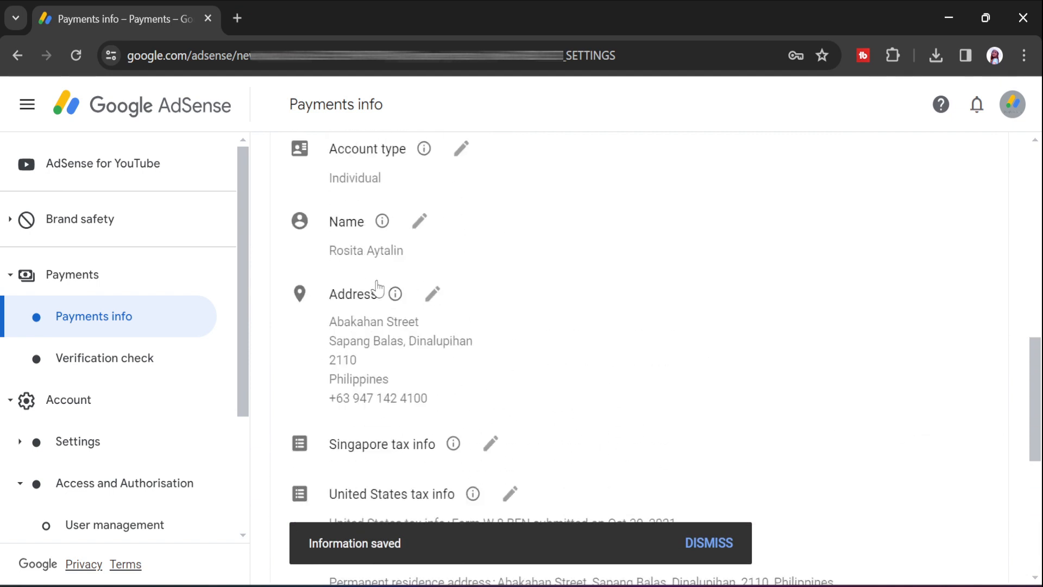
pyautogui.moveTo(612, 565)
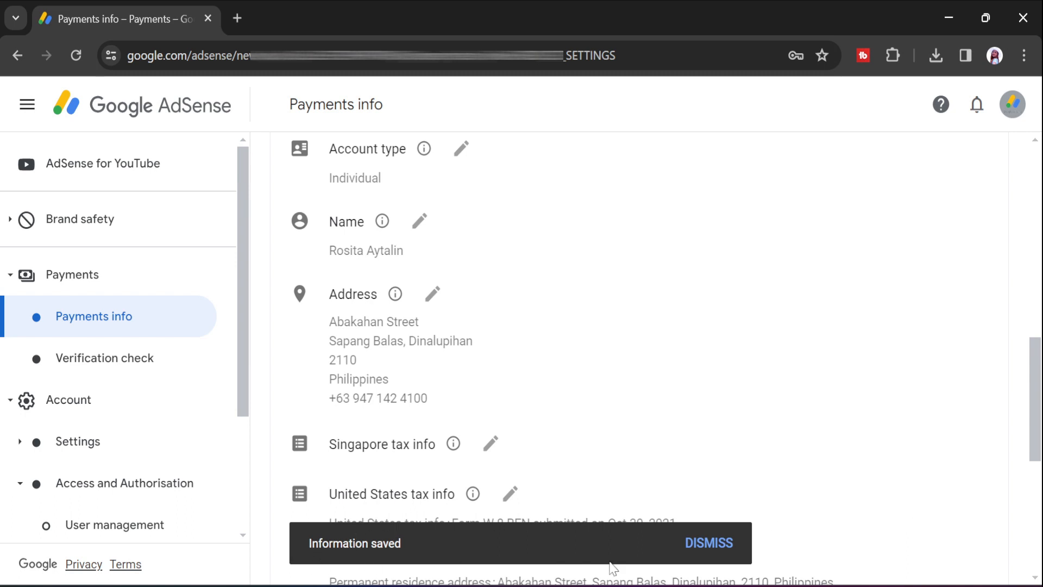